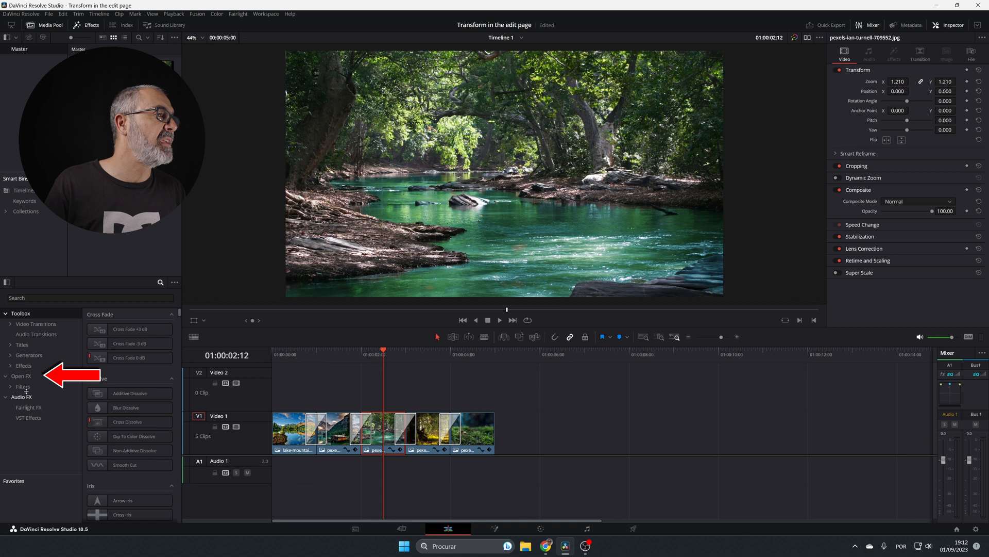
Search the OpenFX library for 'Trans' and locate the Resolve FX Transform effect
click(22, 376)
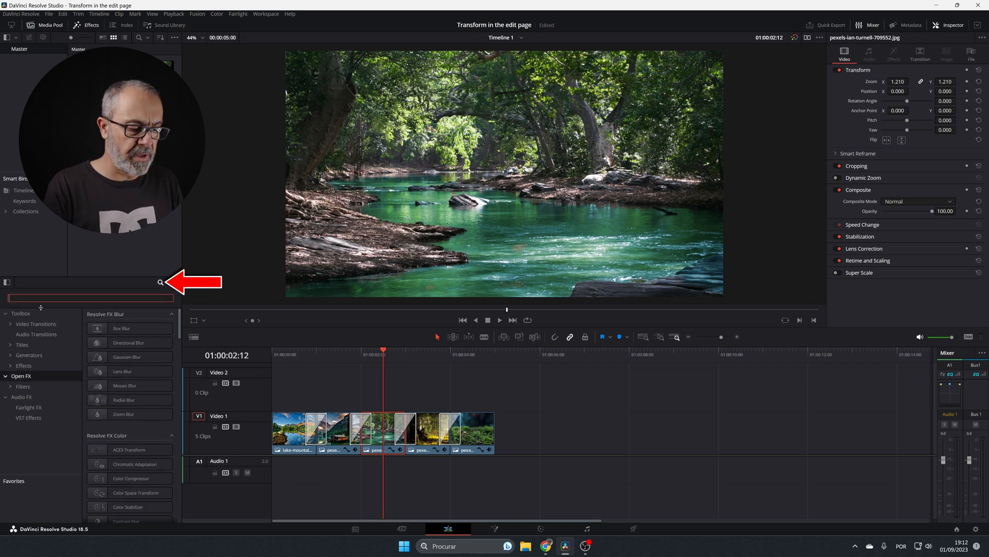
text(Trans)
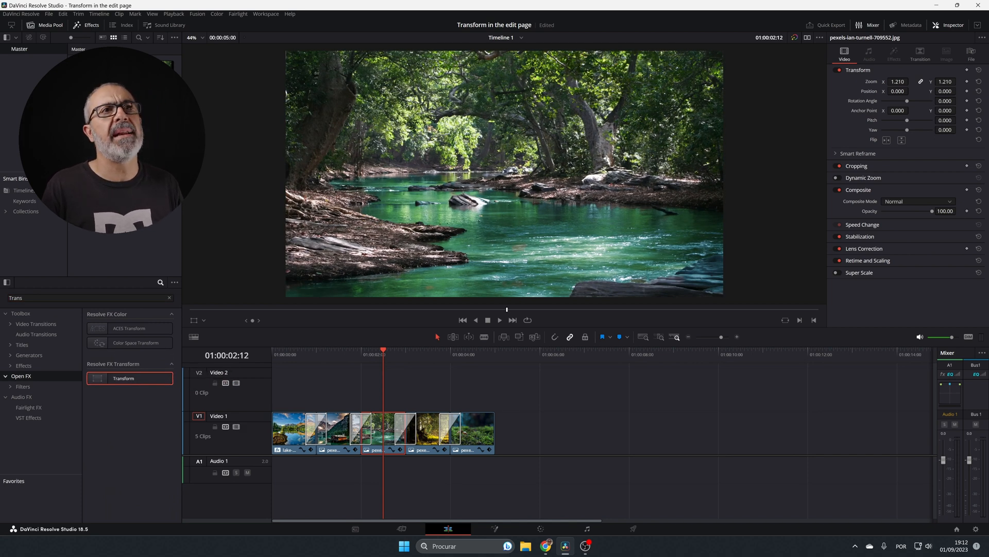
click(290, 429)
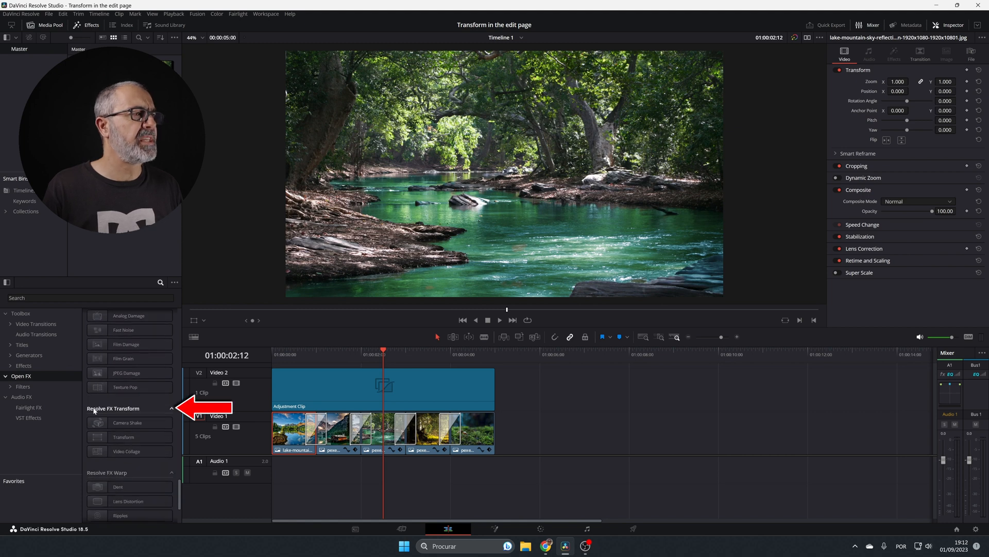
Place an Adjustment Clip on V2 over the five clips and apply Transform to it
click(122, 437)
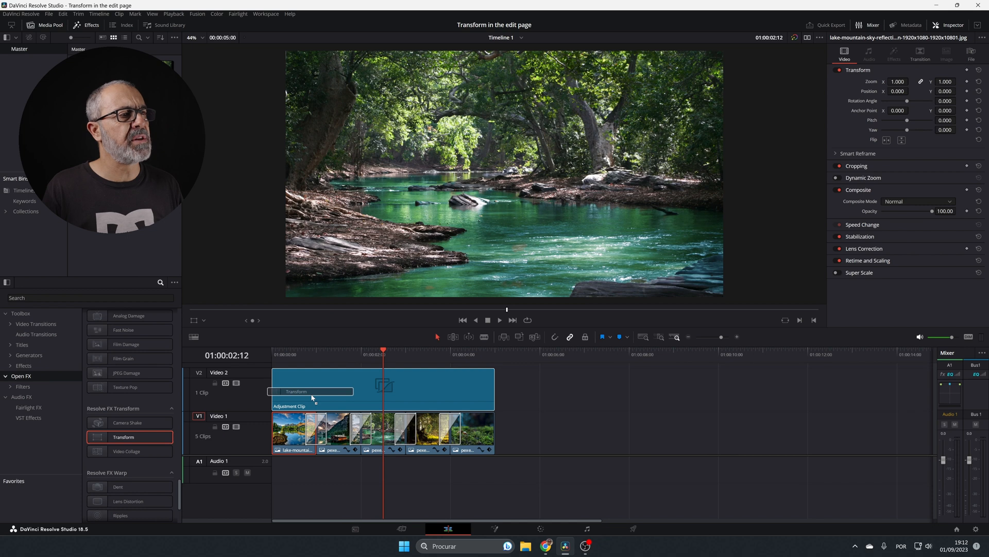
click(382, 389)
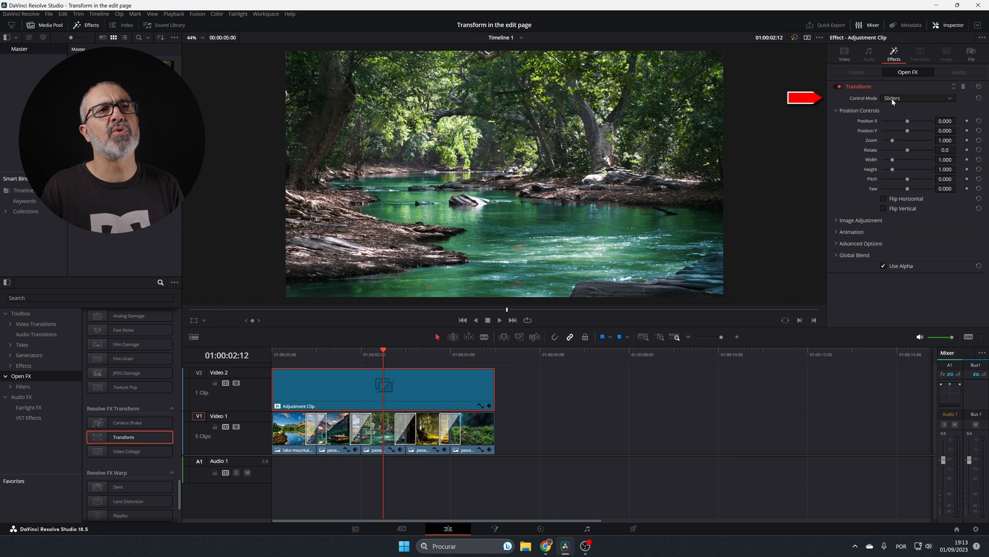
Keep sliders as control mode and expand Image Adjustment to set Edge Rounding for a circular crop
click(918, 98)
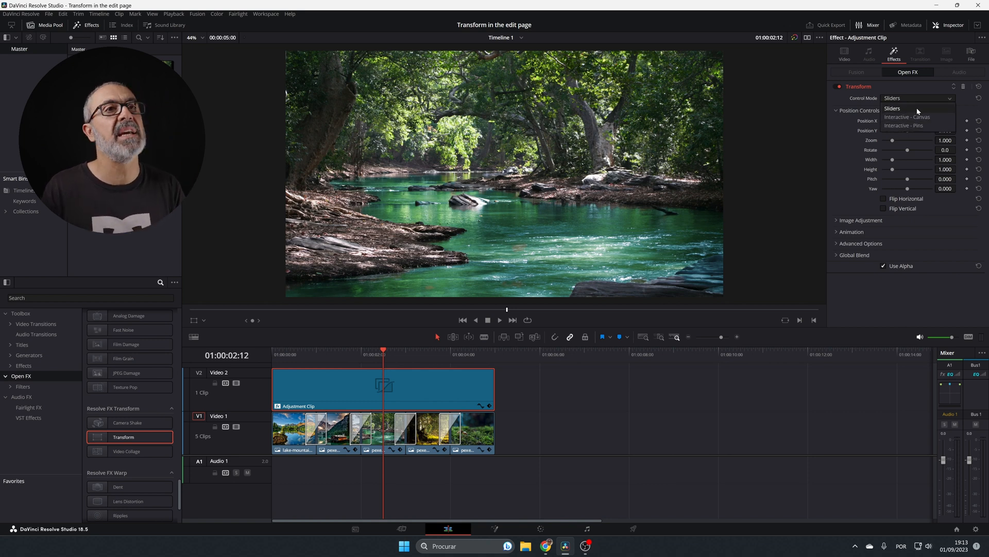
click(892, 108)
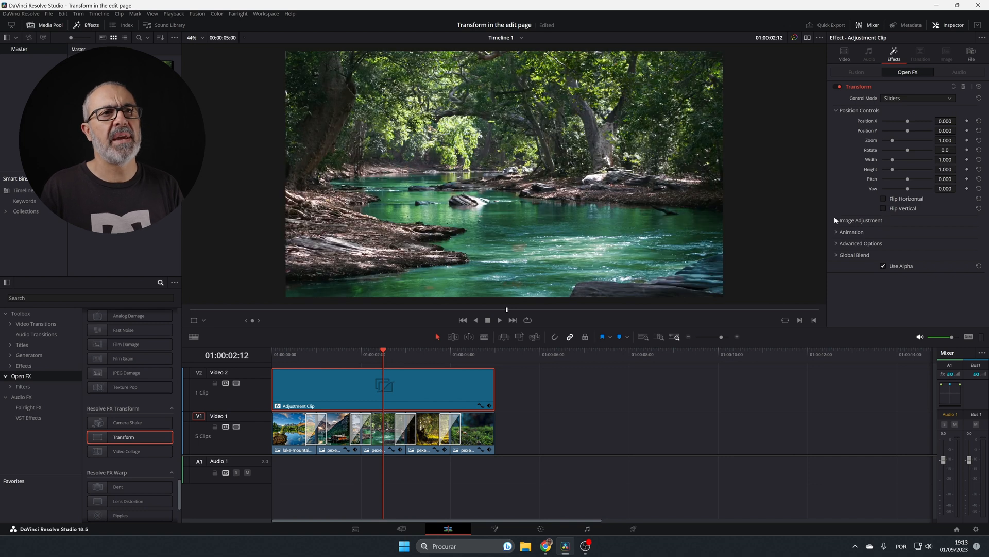
click(860, 219)
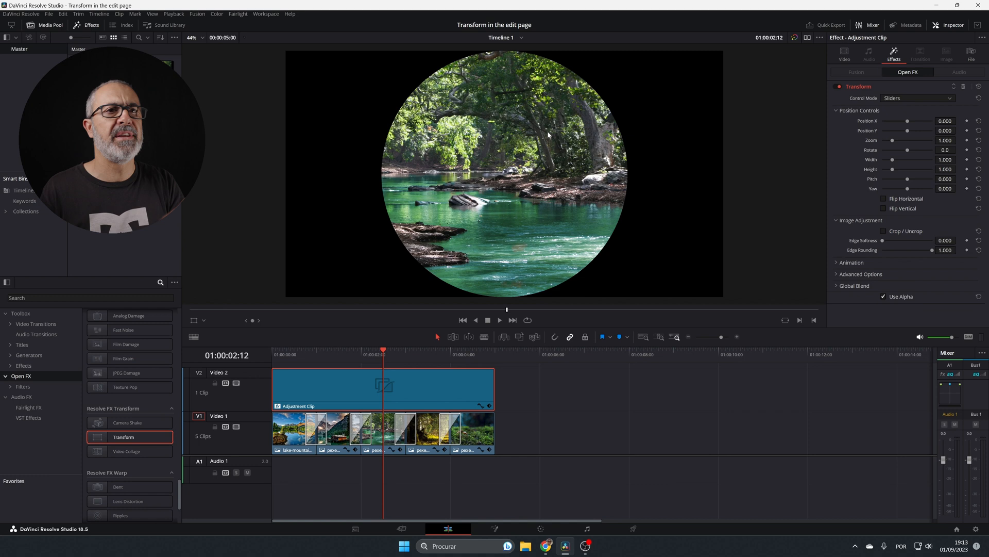
mouse_move(384, 218)
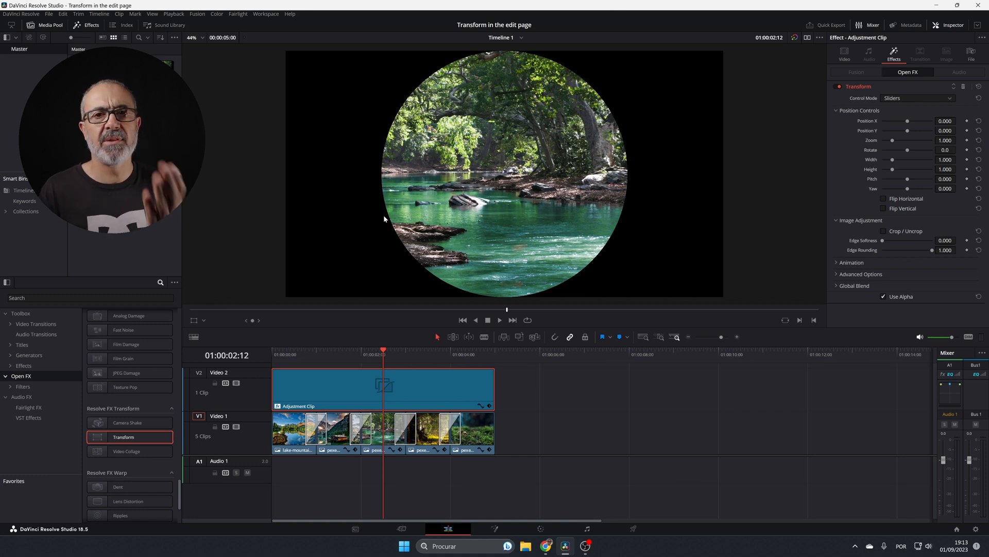
mouse_move(702, 247)
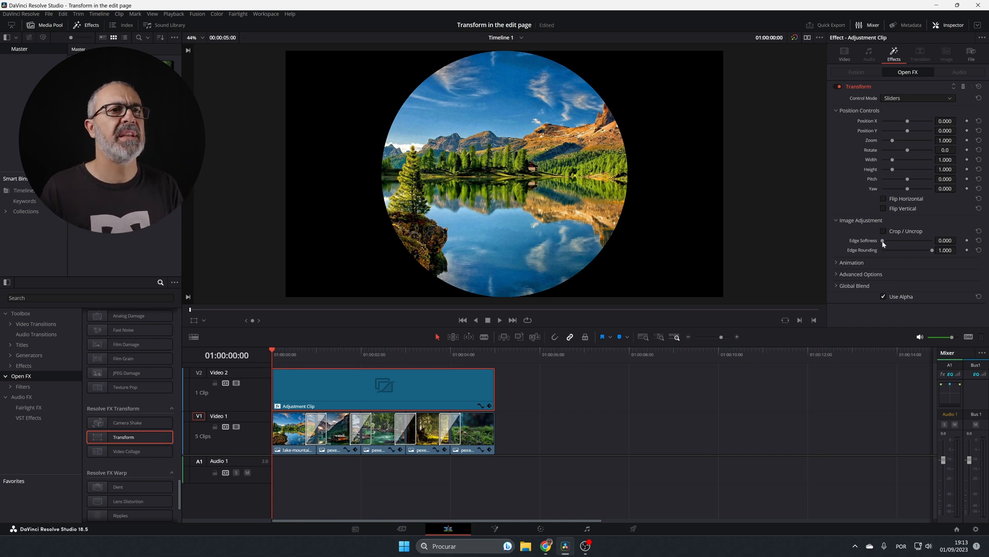
drag(906, 240, 918, 240)
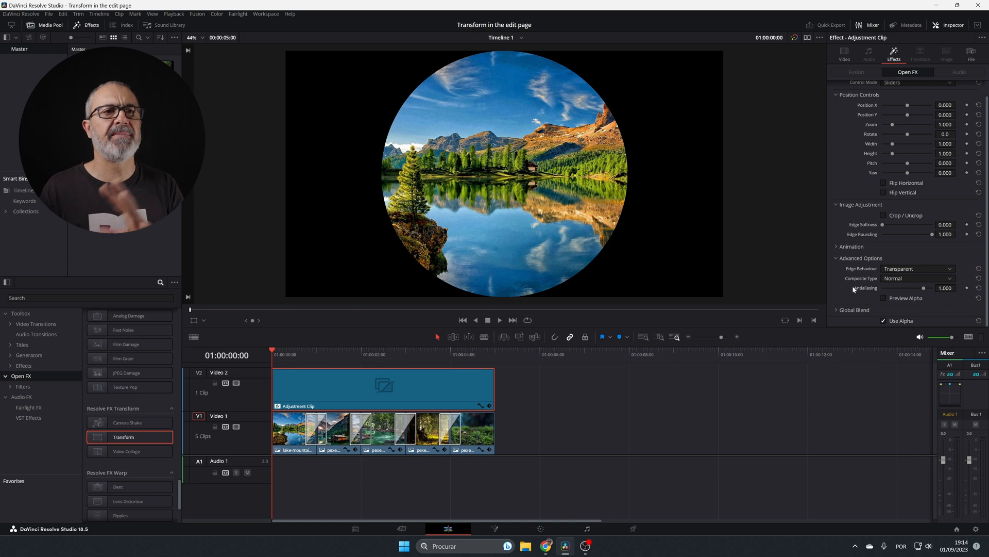
click(859, 274)
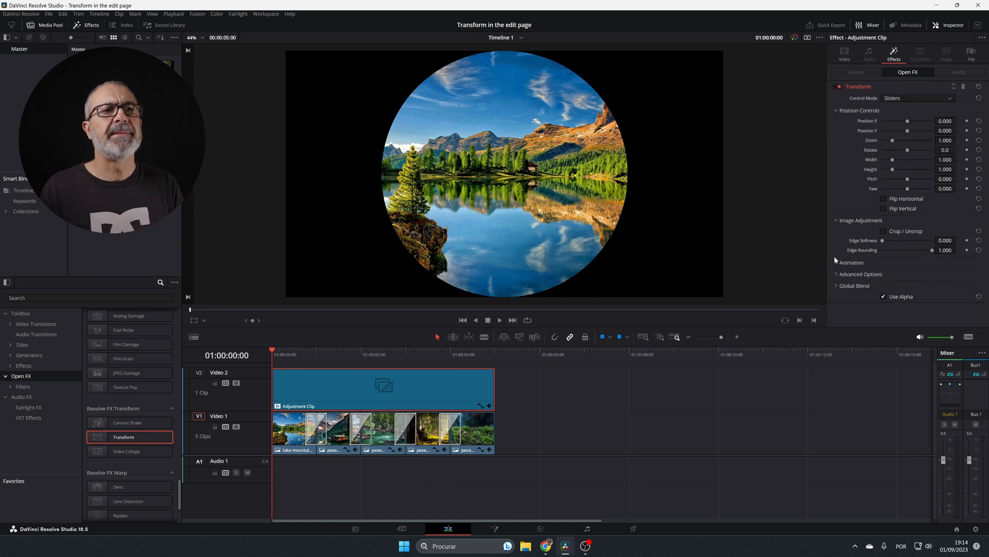
click(837, 286)
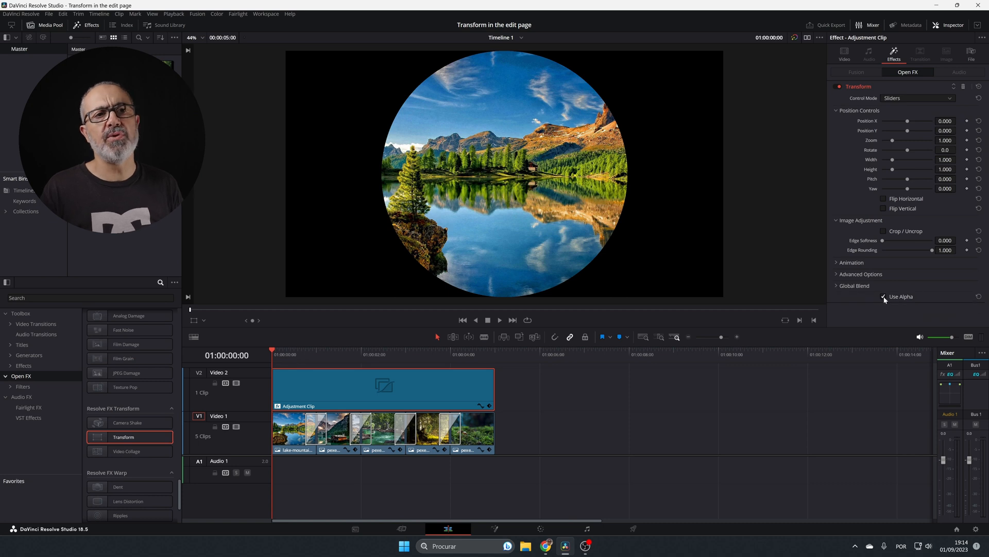
click(884, 297)
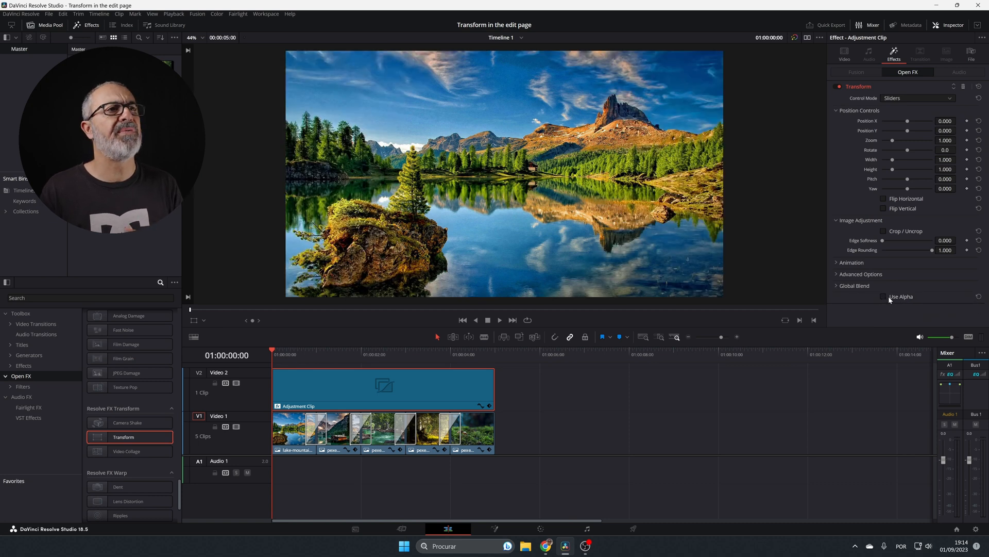
click(884, 297)
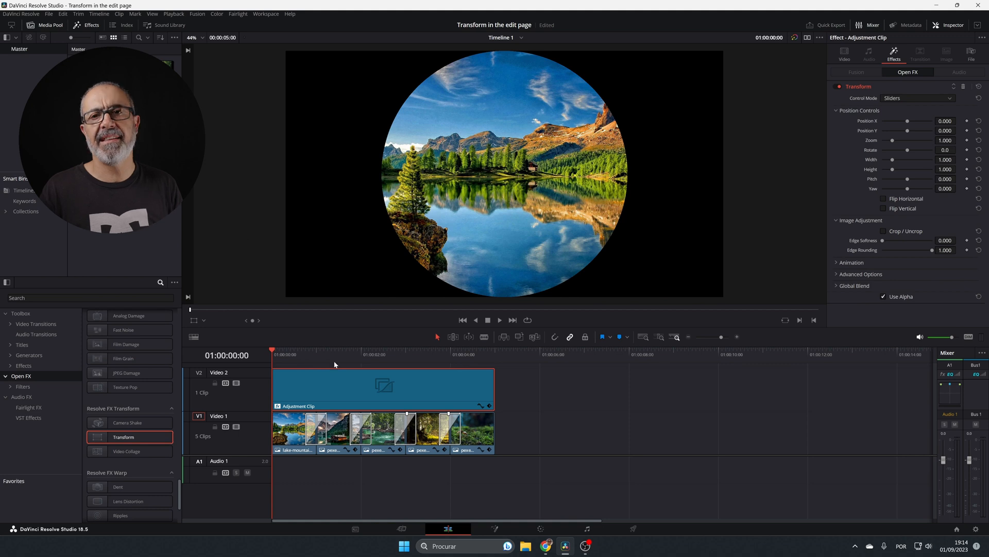